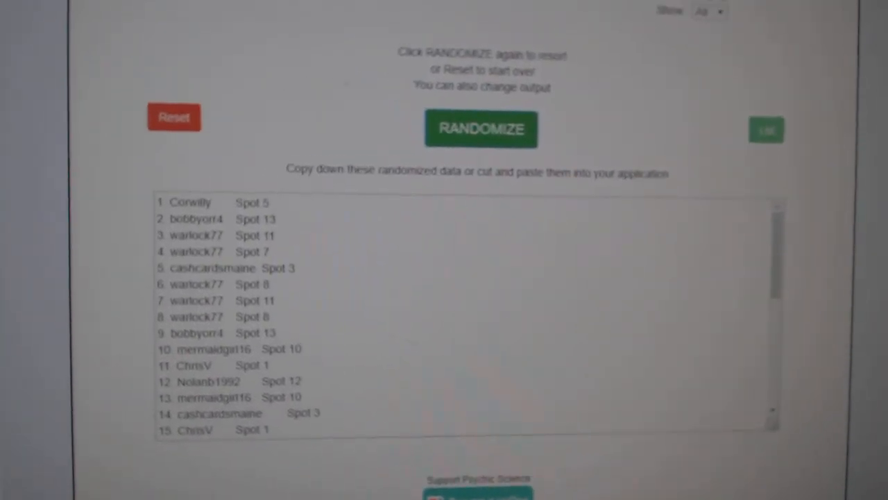
Step: Randomize the participant and spot list twice for a fresh order
{"action": "left_click", "coordinate": [480, 129]}
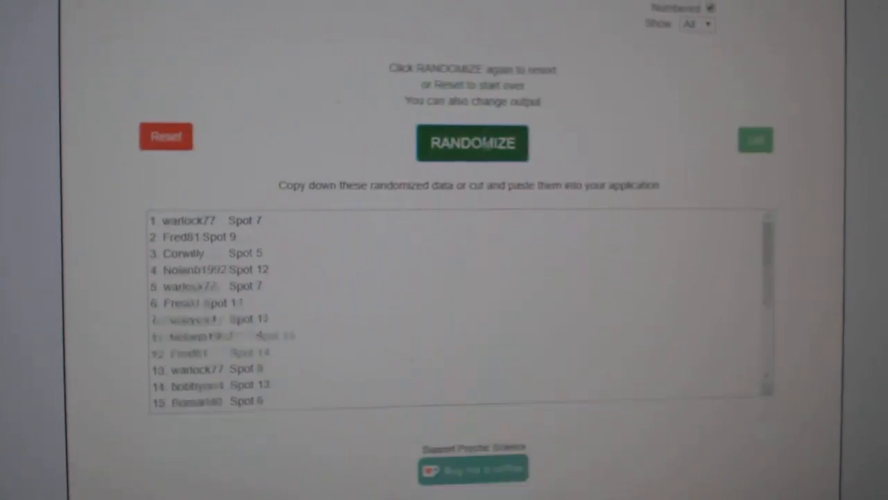
{"action": "left_click", "coordinate": [472, 143]}
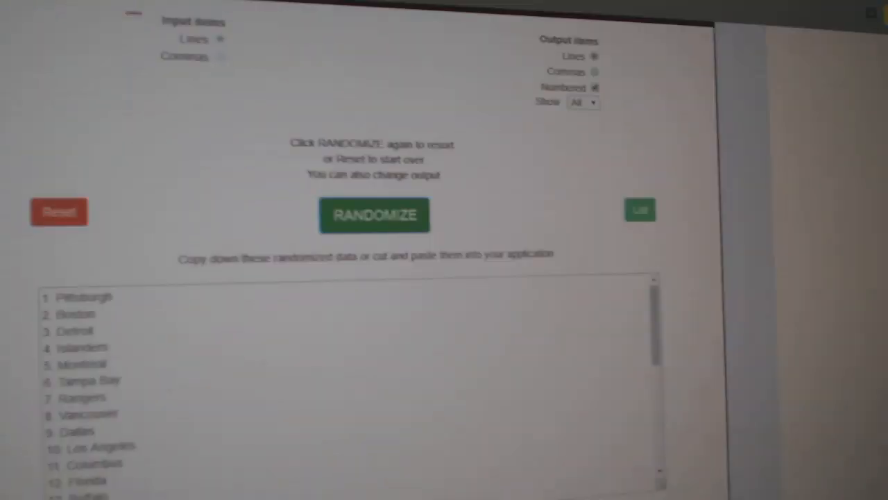
Step: Shuffle the 30-team list twice and select the randomized output for copying
{"action": "left_click", "coordinate": [374, 215]}
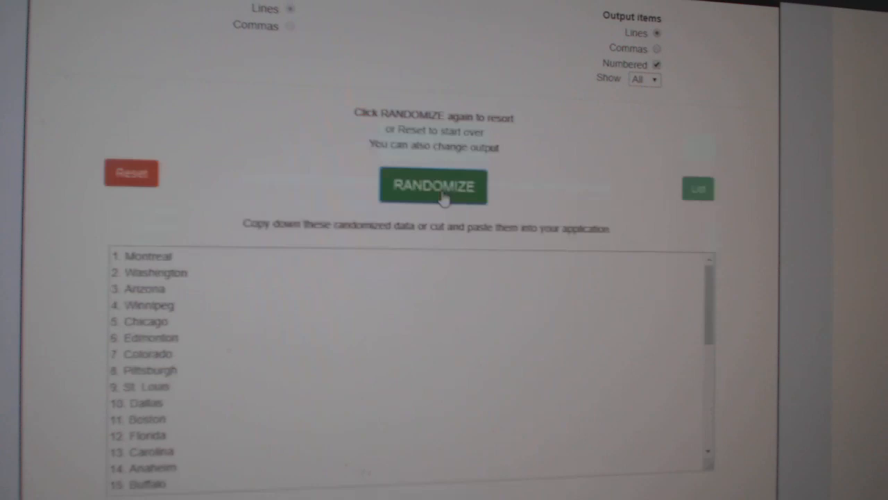
{"action": "left_click", "coordinate": [433, 186]}
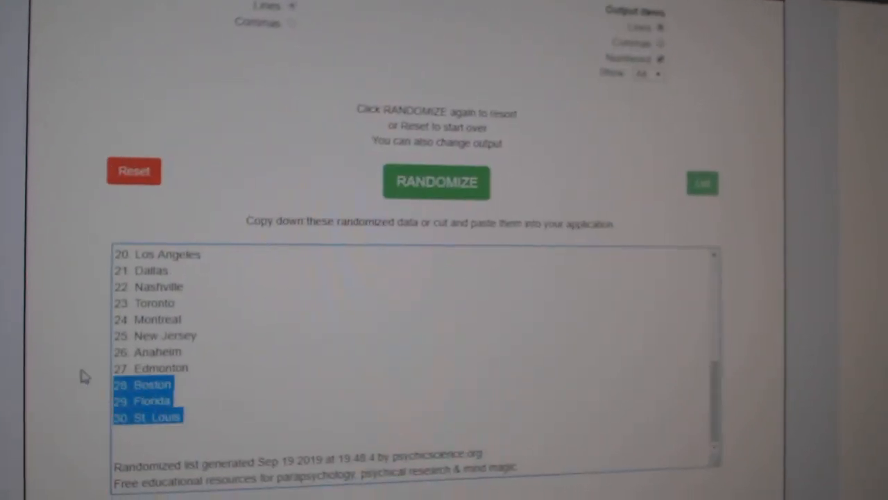
{"action": "left_click", "coordinate": [435, 181]}
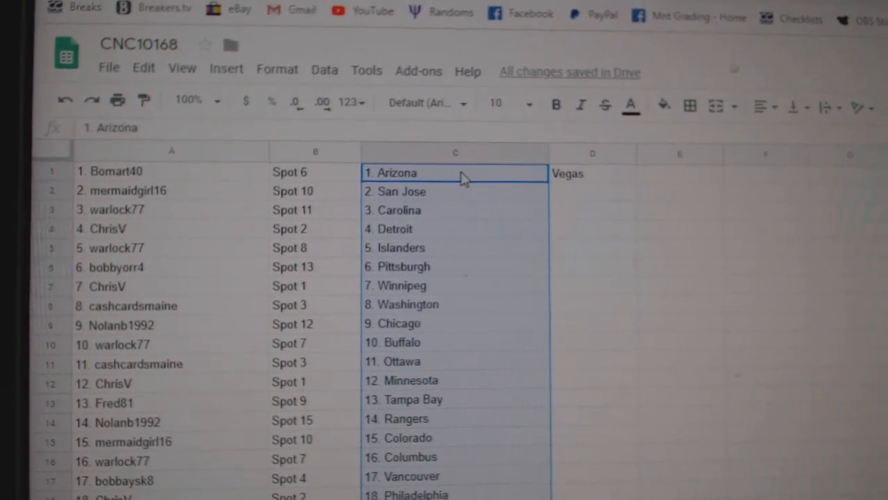
{"action": "mouse_move", "coordinate": [638, 270]}
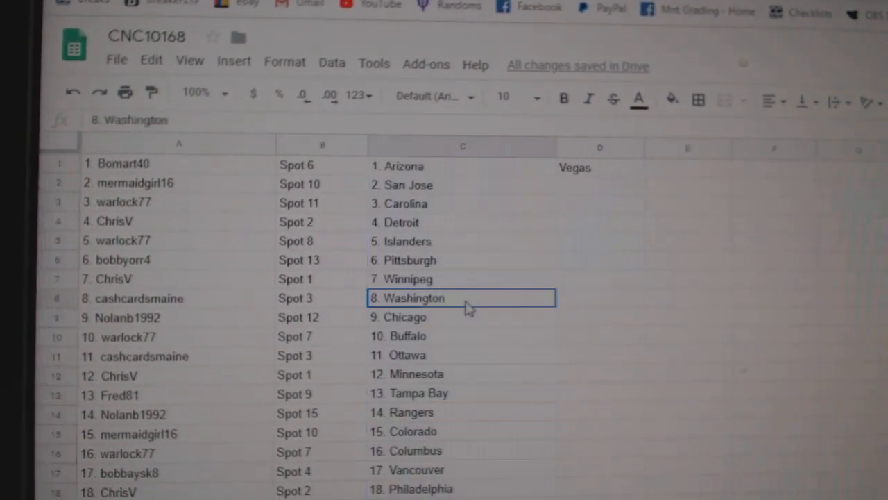
Step: Scroll through CNC10168 checking teams in column C against participants, including row 24
{"action": "scroll", "scroll_direction": "down", "scroll_amount": 3}
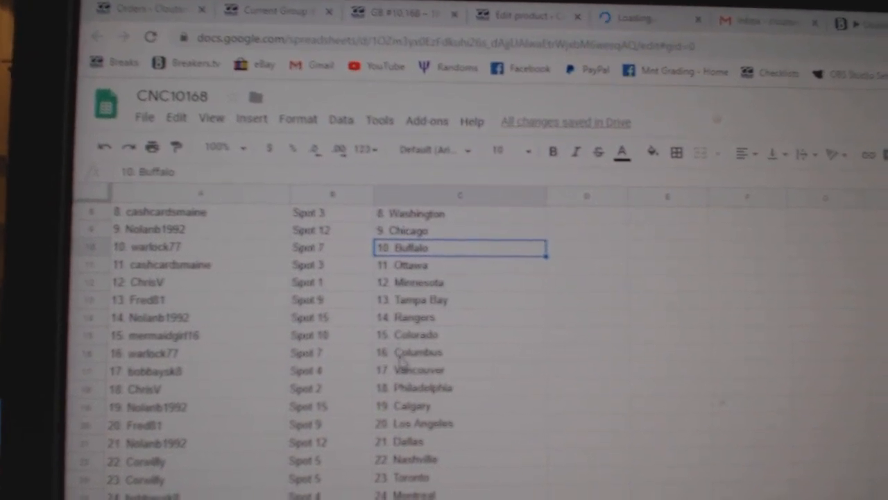
{"action": "scroll", "scroll_direction": "down", "scroll_amount": 3}
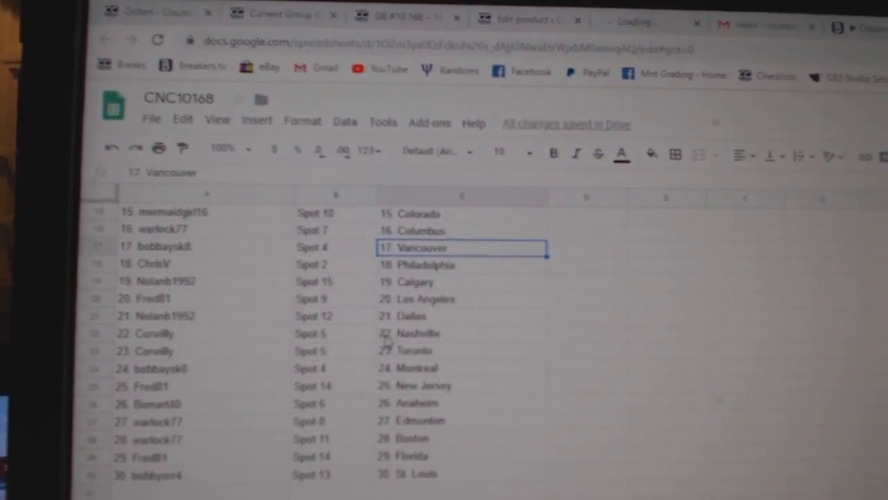
{"action": "left_click", "coordinate": [464, 363]}
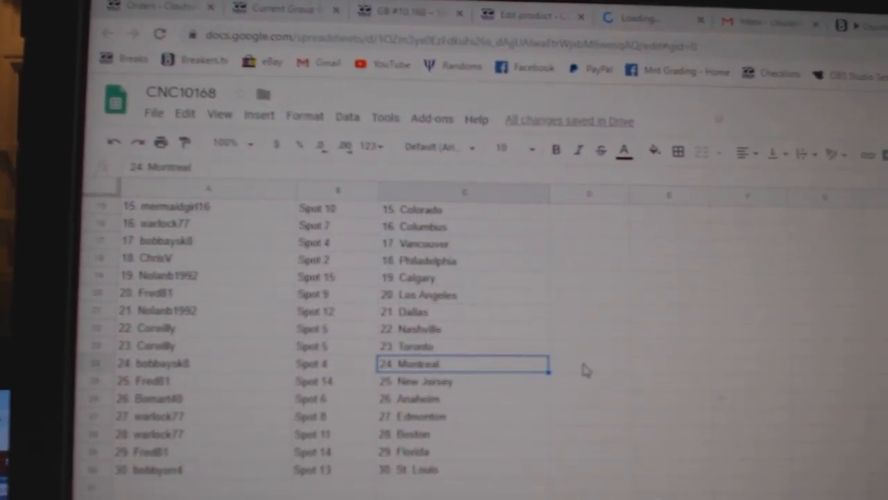